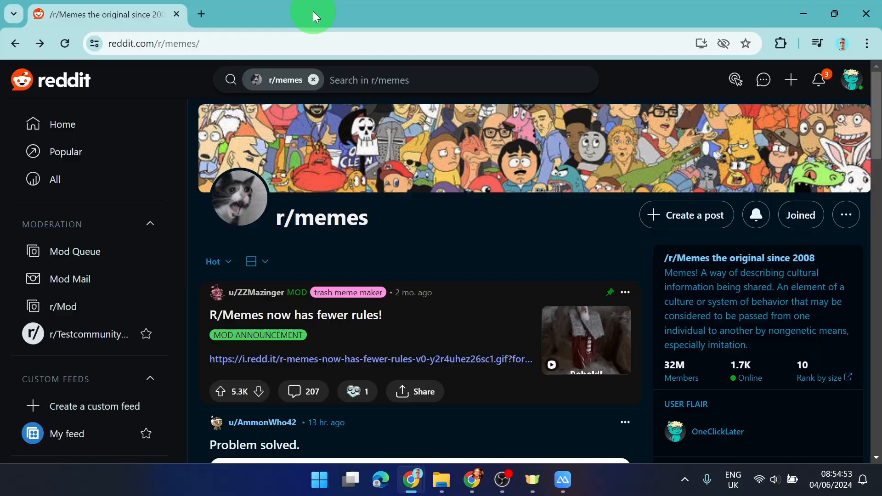
# Search r/memes for posts matching 'type:video'
pyautogui.write('typ')
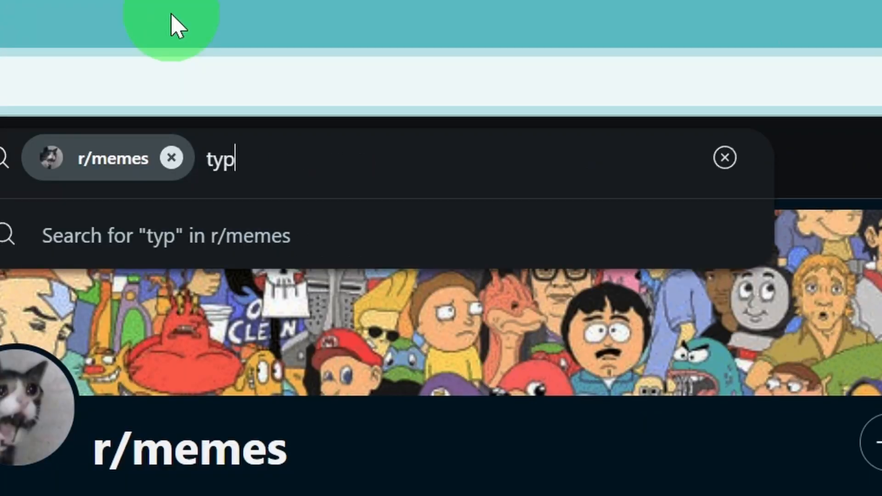
pyautogui.write('e:video')
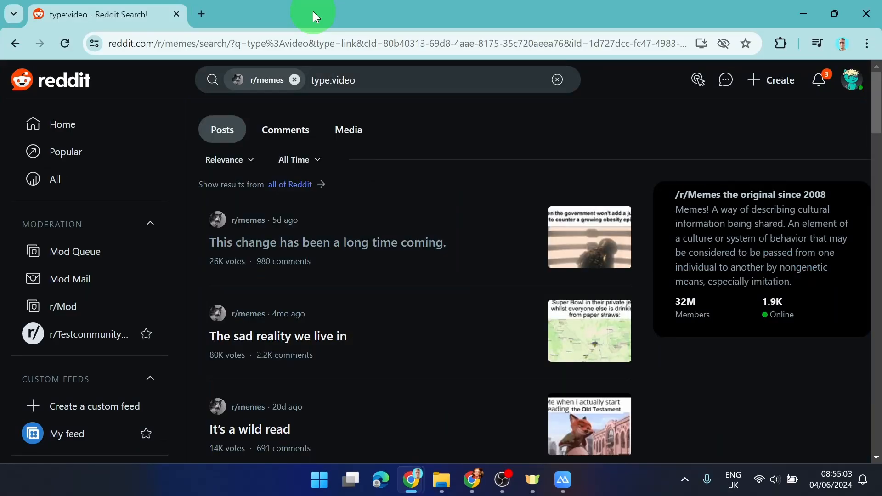
pyautogui.moveTo(504, 137)
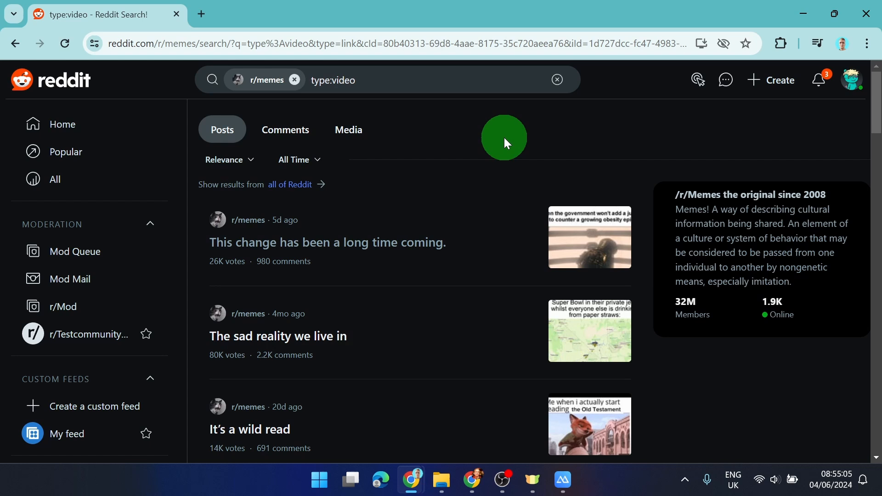
pyautogui.click(589, 237)
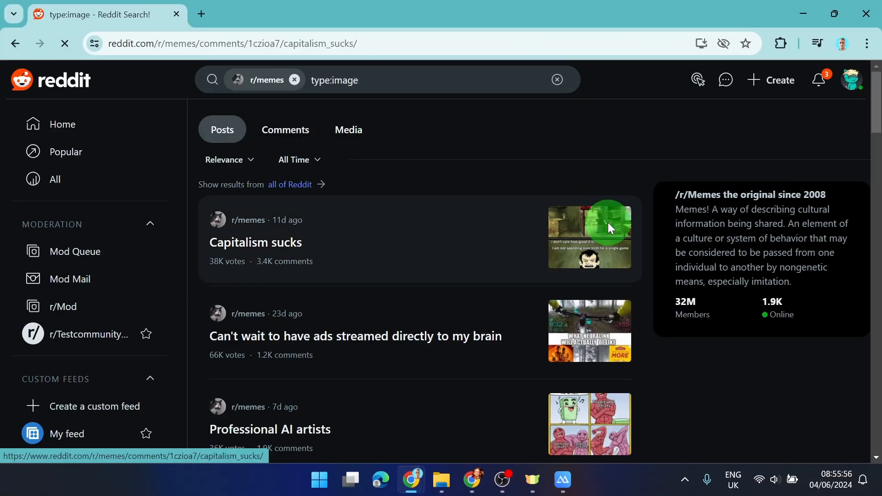
# Open the 'Capitalism sucks' post from the type:image results
pyautogui.click(256, 242)
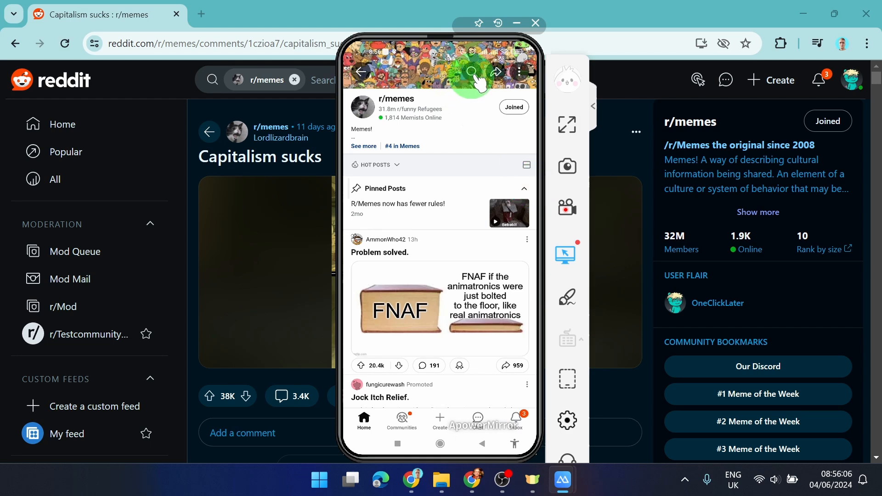
# Start an r/memes search in the mirrored Reddit app with the query 'type'
pyautogui.click(472, 71)
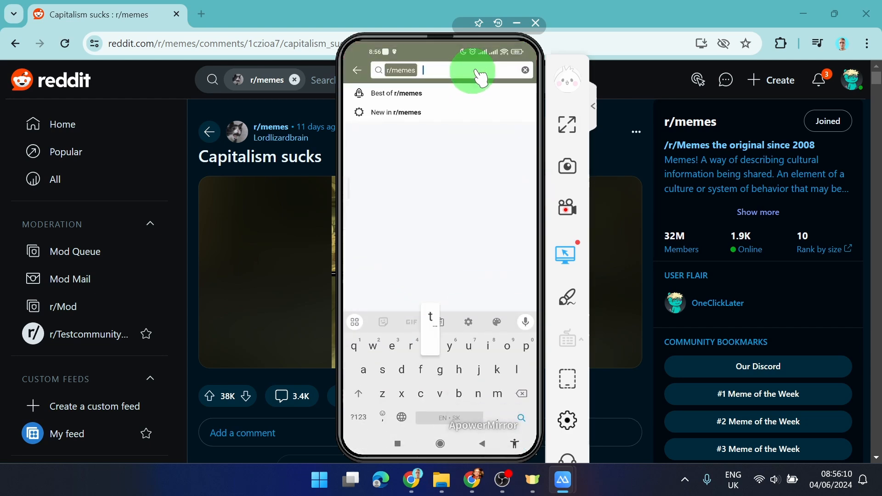
pyautogui.write('type')
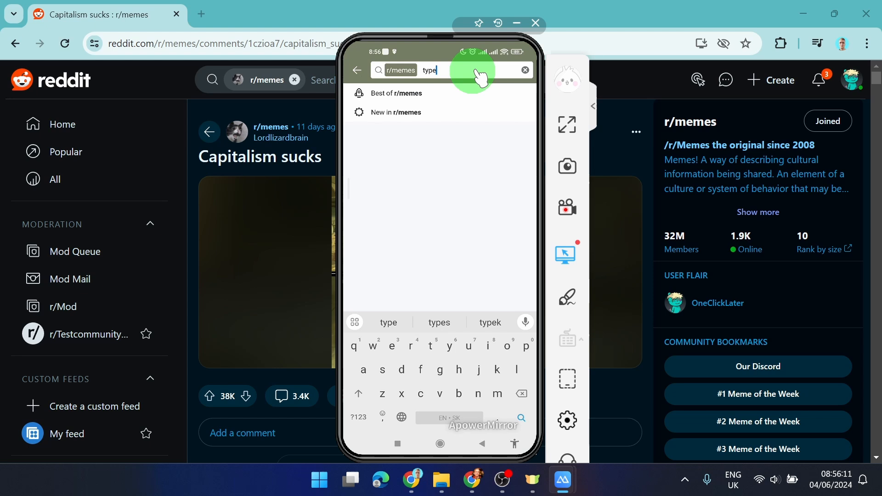